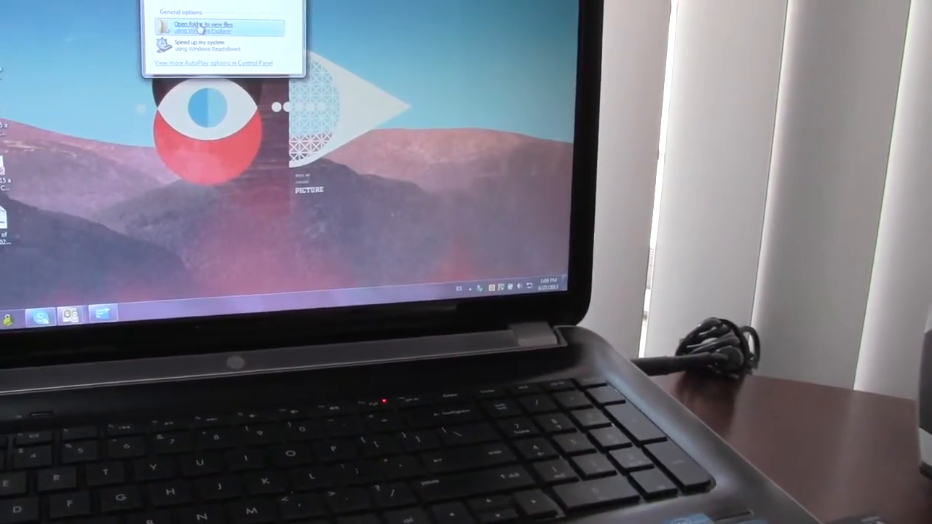
Browse the USB drive's files and open the DATA text file of timestamped weight readings in Notepad.
click(206, 24)
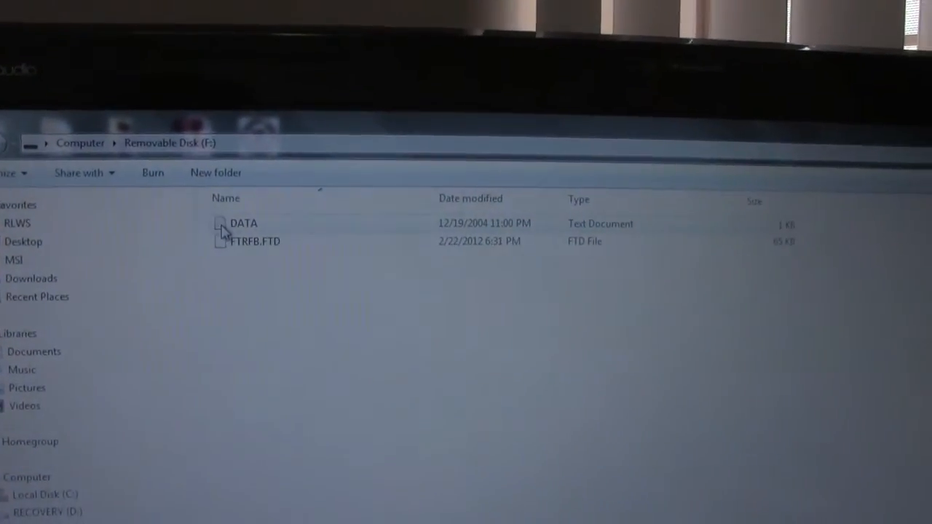
double_click(244, 224)
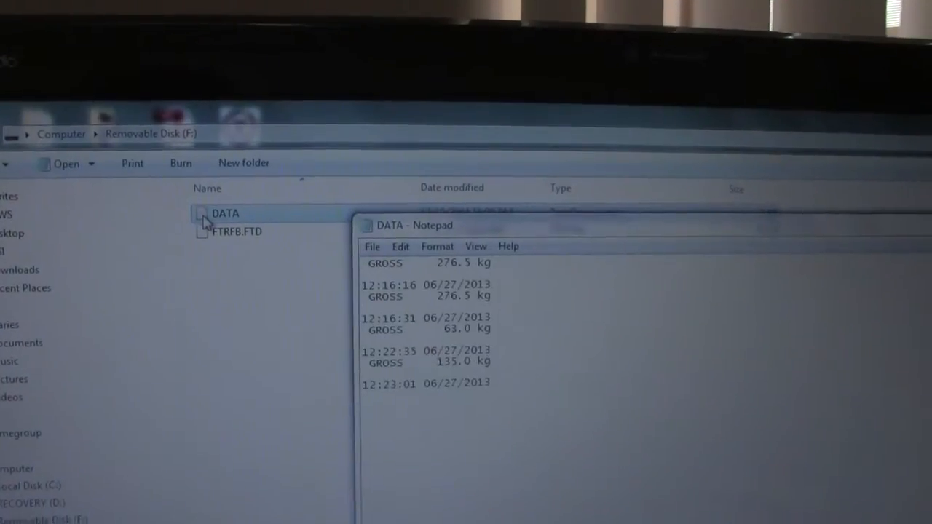